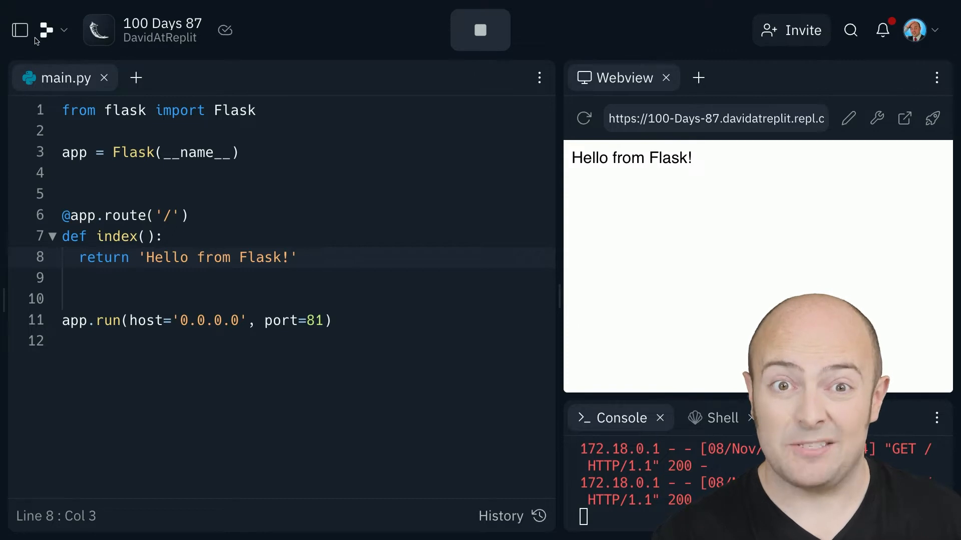
- Select Authentication from the Tools sidebar to show the Log in with Replit panel
left_click(19, 30)
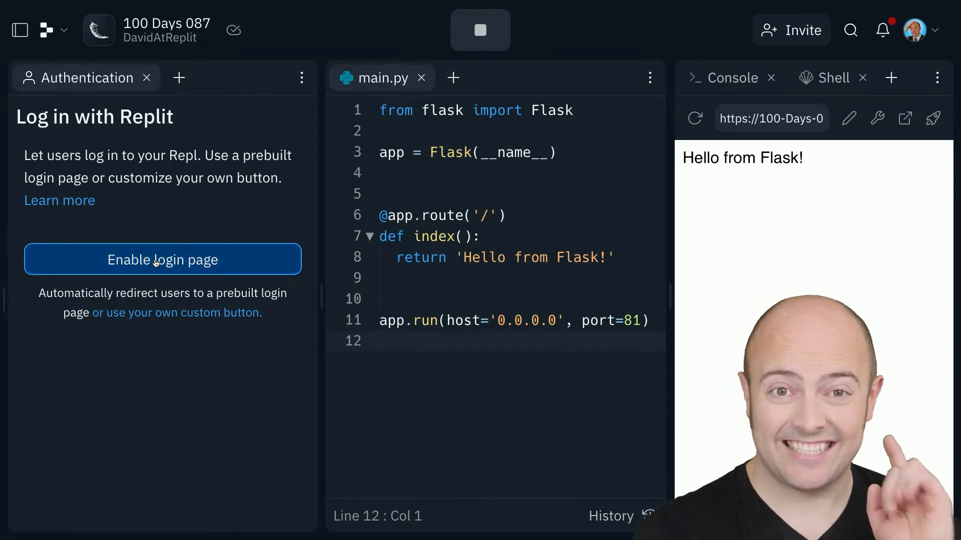
- Enable the login page and test it with Login With Replit and Authorize
left_click(162, 259)
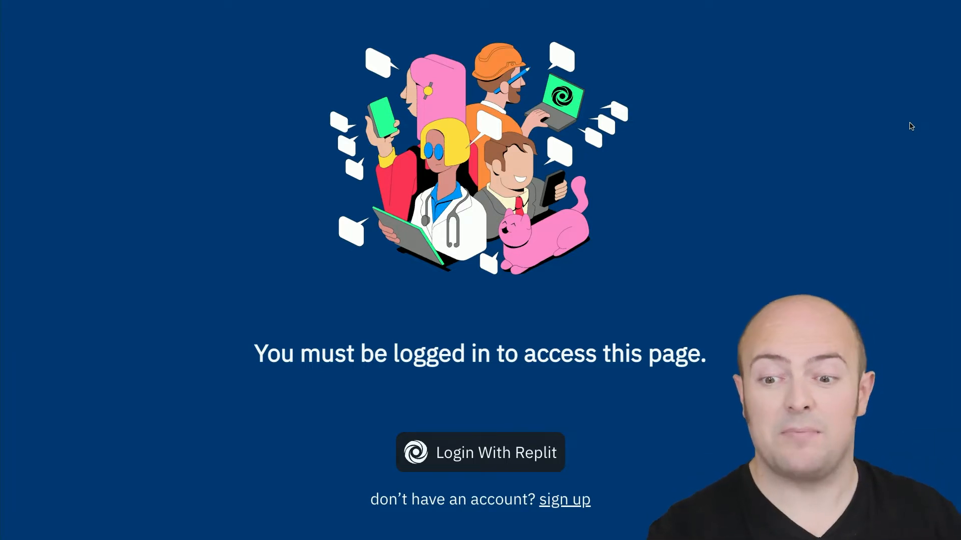
left_click(480, 453)
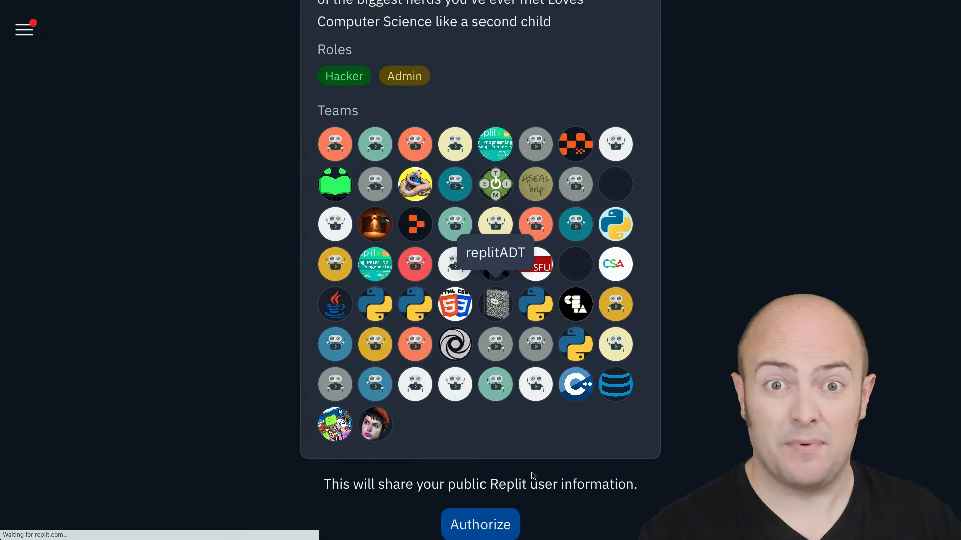
left_click(480, 525)
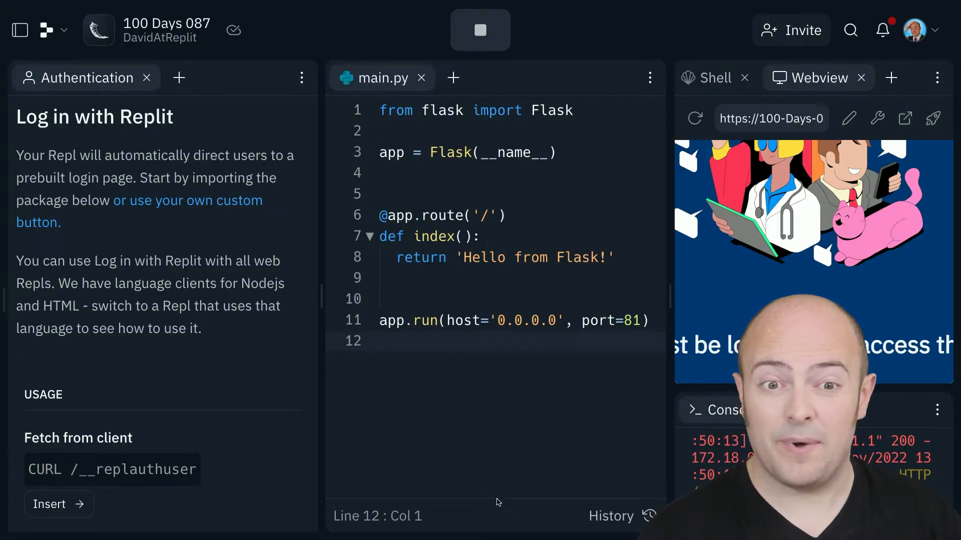
- Import request, set username from the X-Replit-User-Name header, and return f"Hello {username}"
scroll("down", 3)
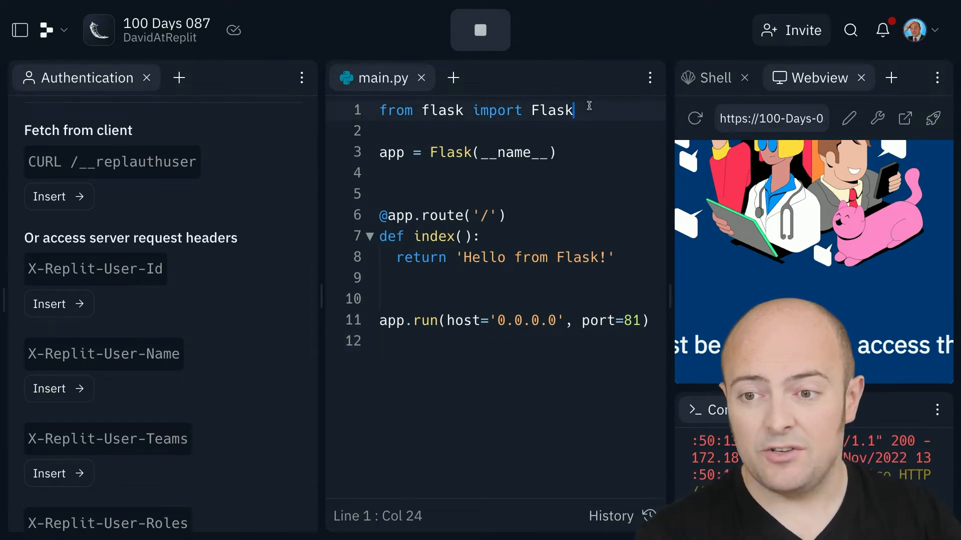
type(", request")
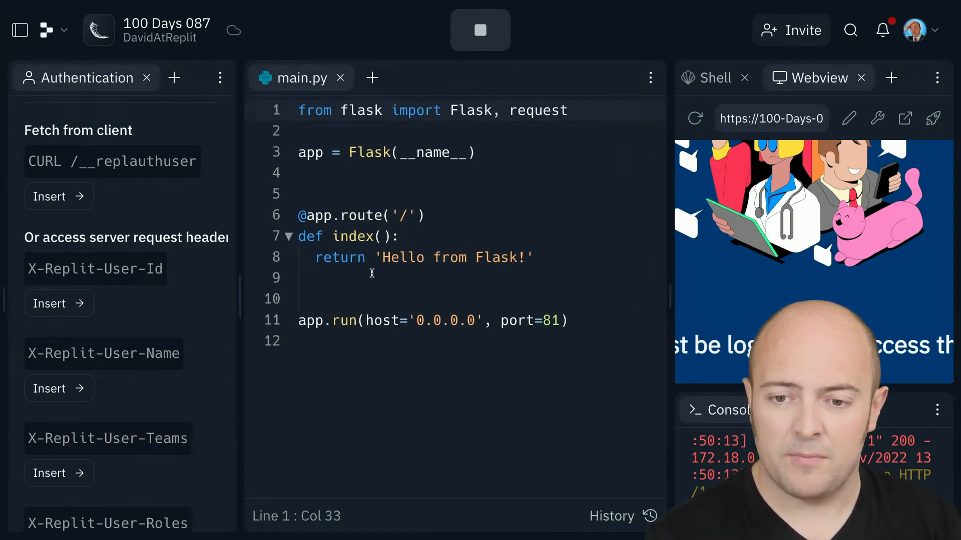
left_click(400, 235)
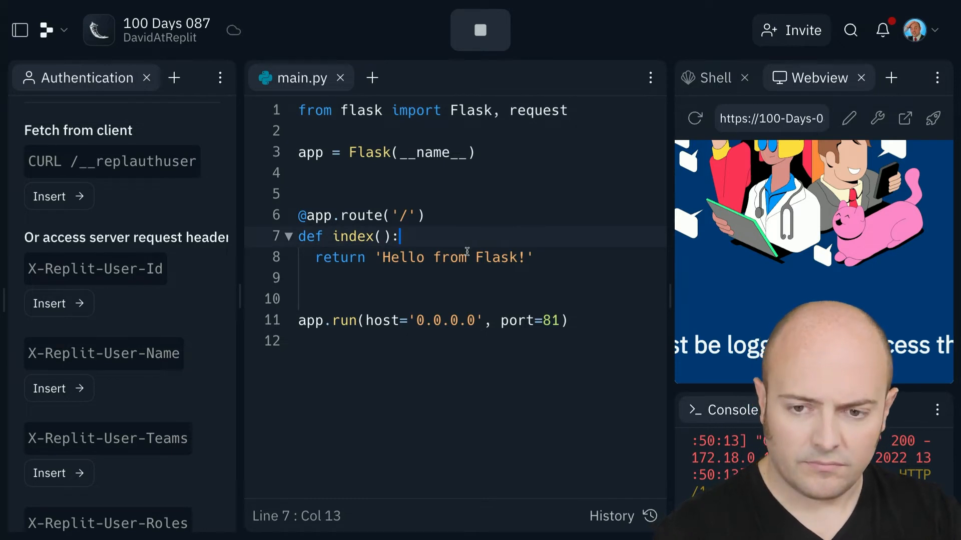
key("Enter")
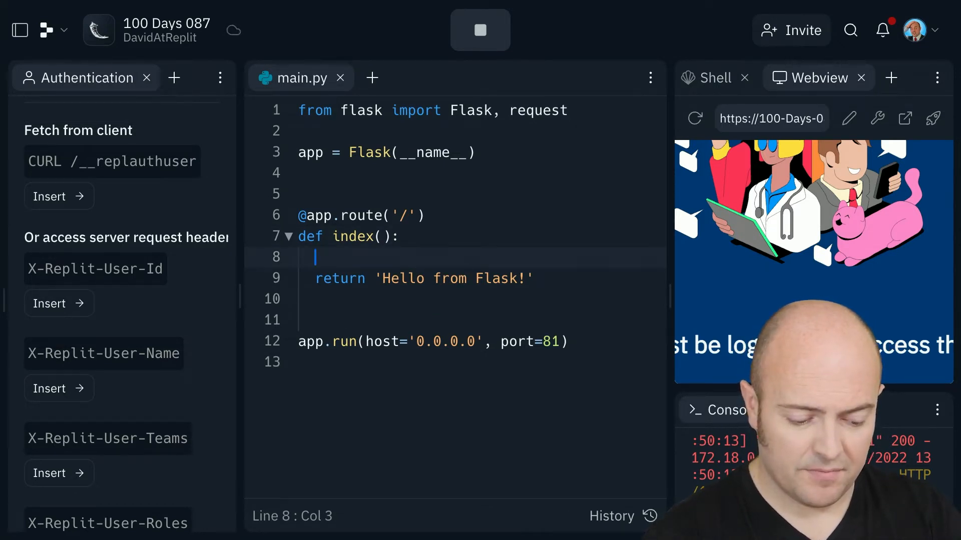
type("username = request.header[\"\"]")
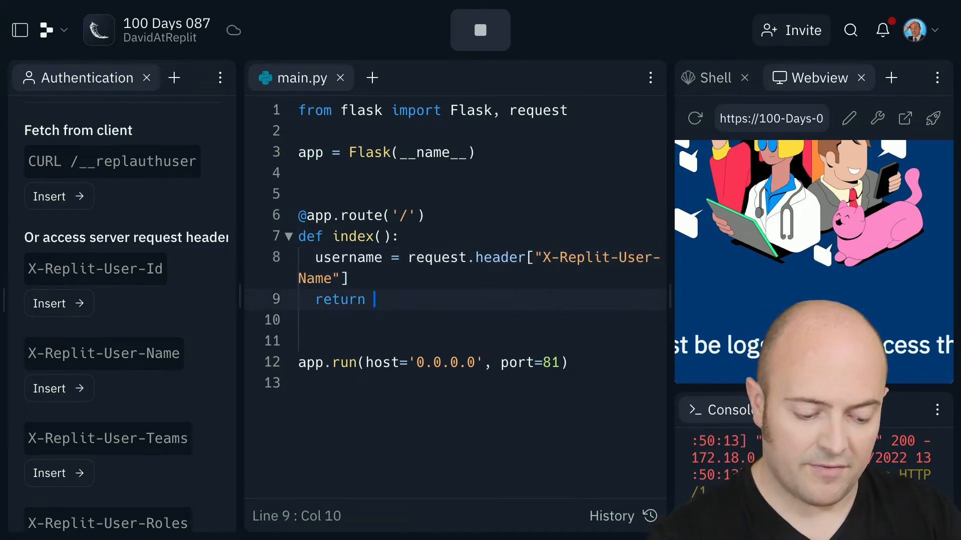
type("f\"Hello {username")
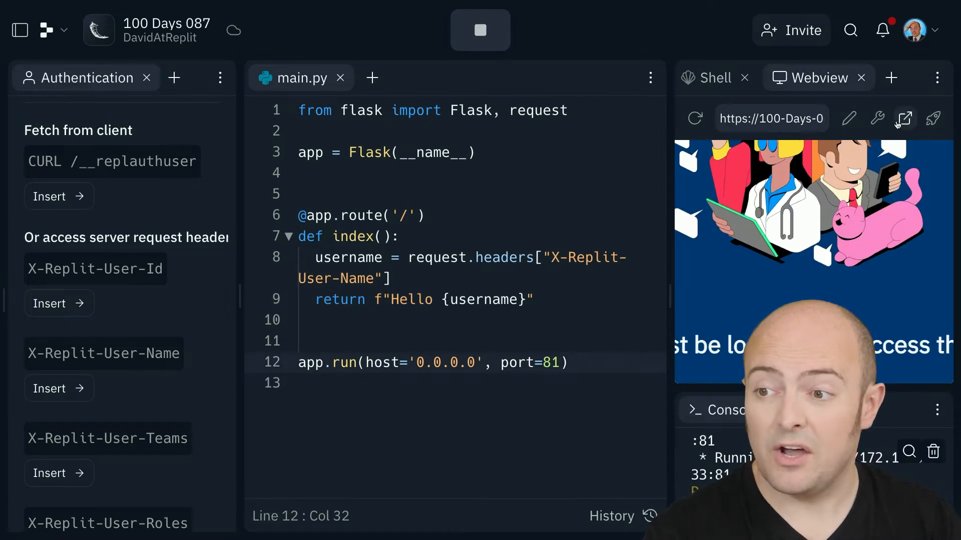
left_click(904, 119)
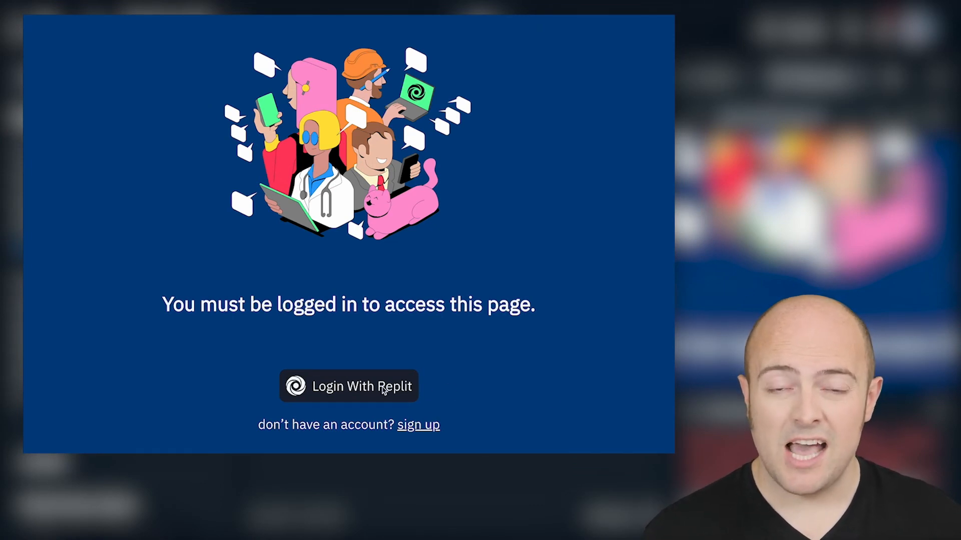
left_click(348, 386)
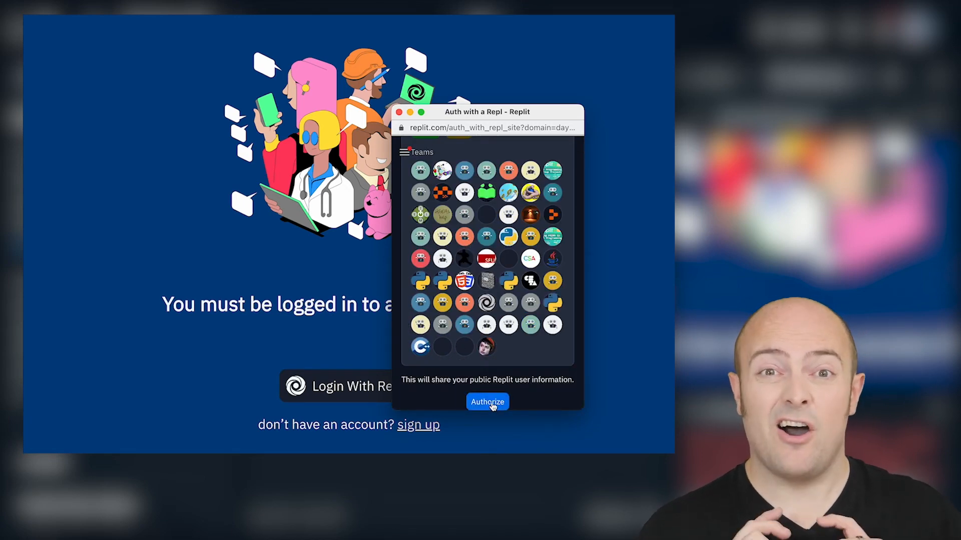
left_click(487, 402)
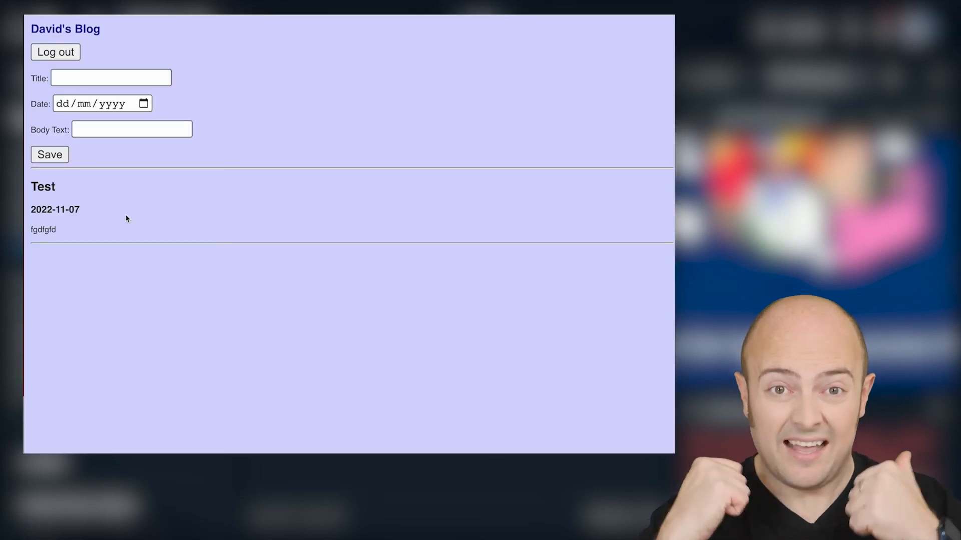
left_click(55, 52)
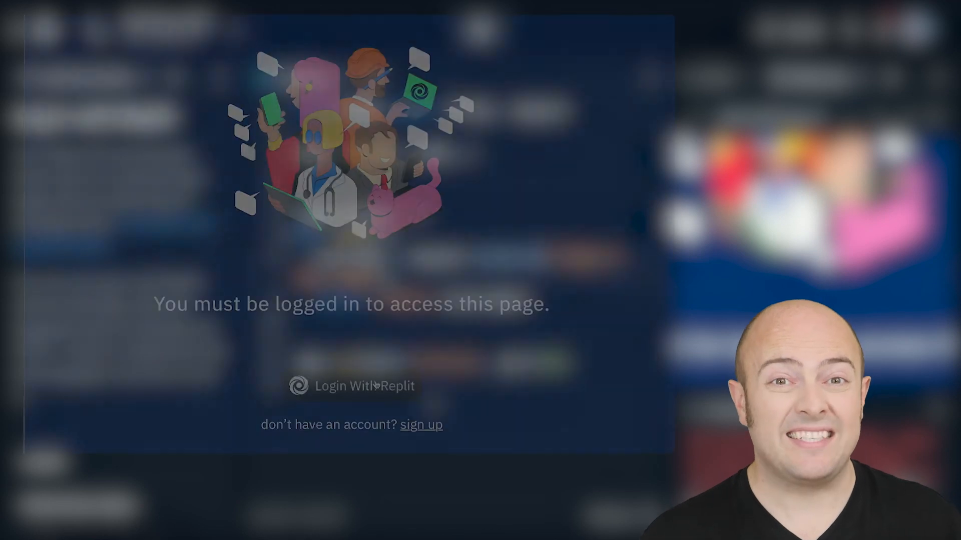
left_click(352, 386)
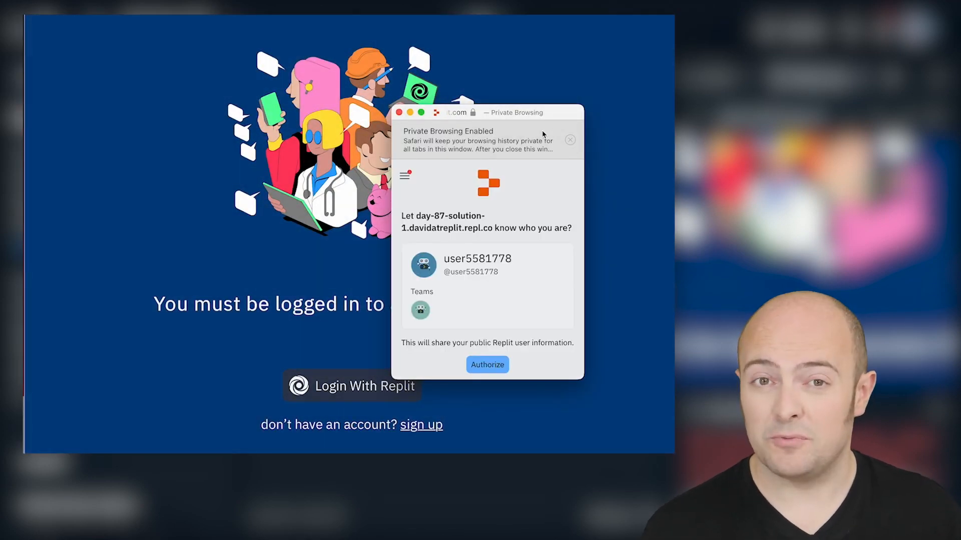
left_click(570, 140)
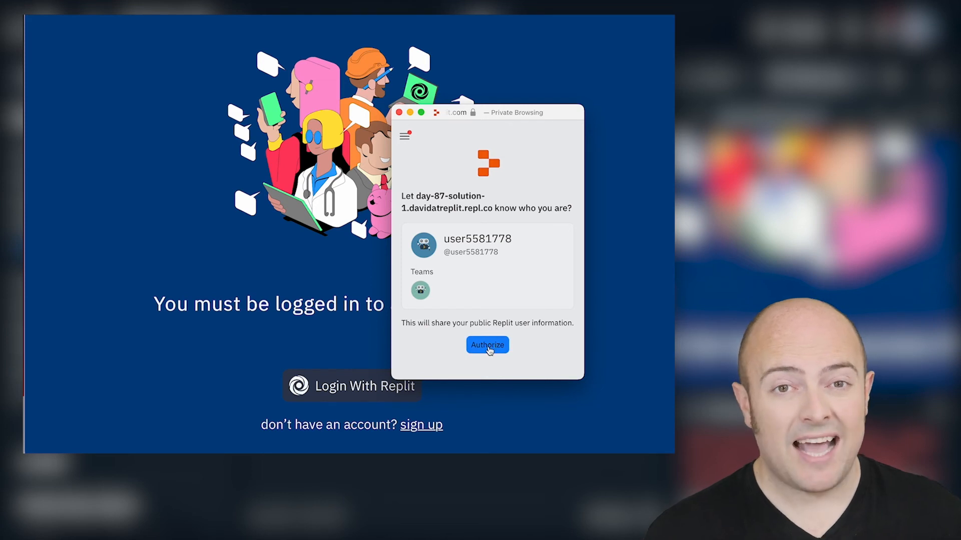
left_click(487, 345)
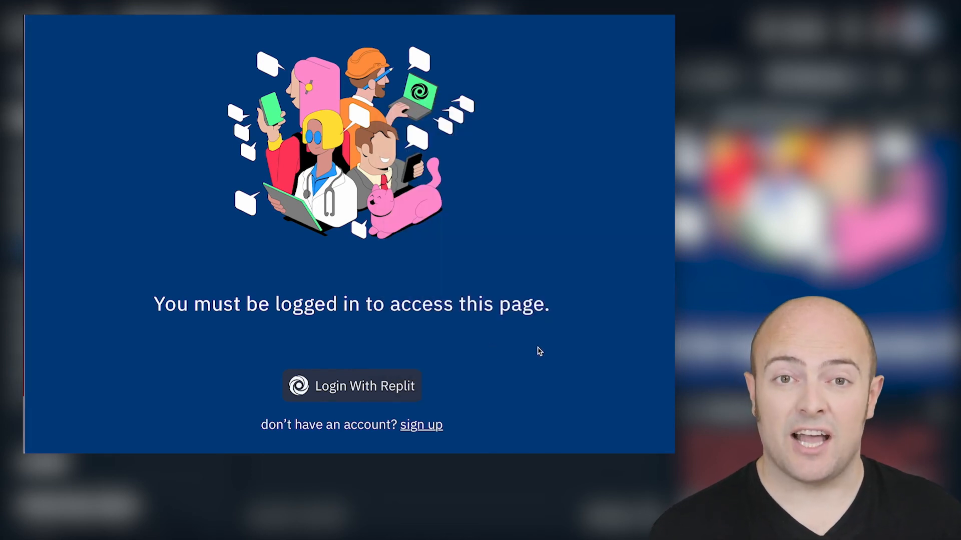